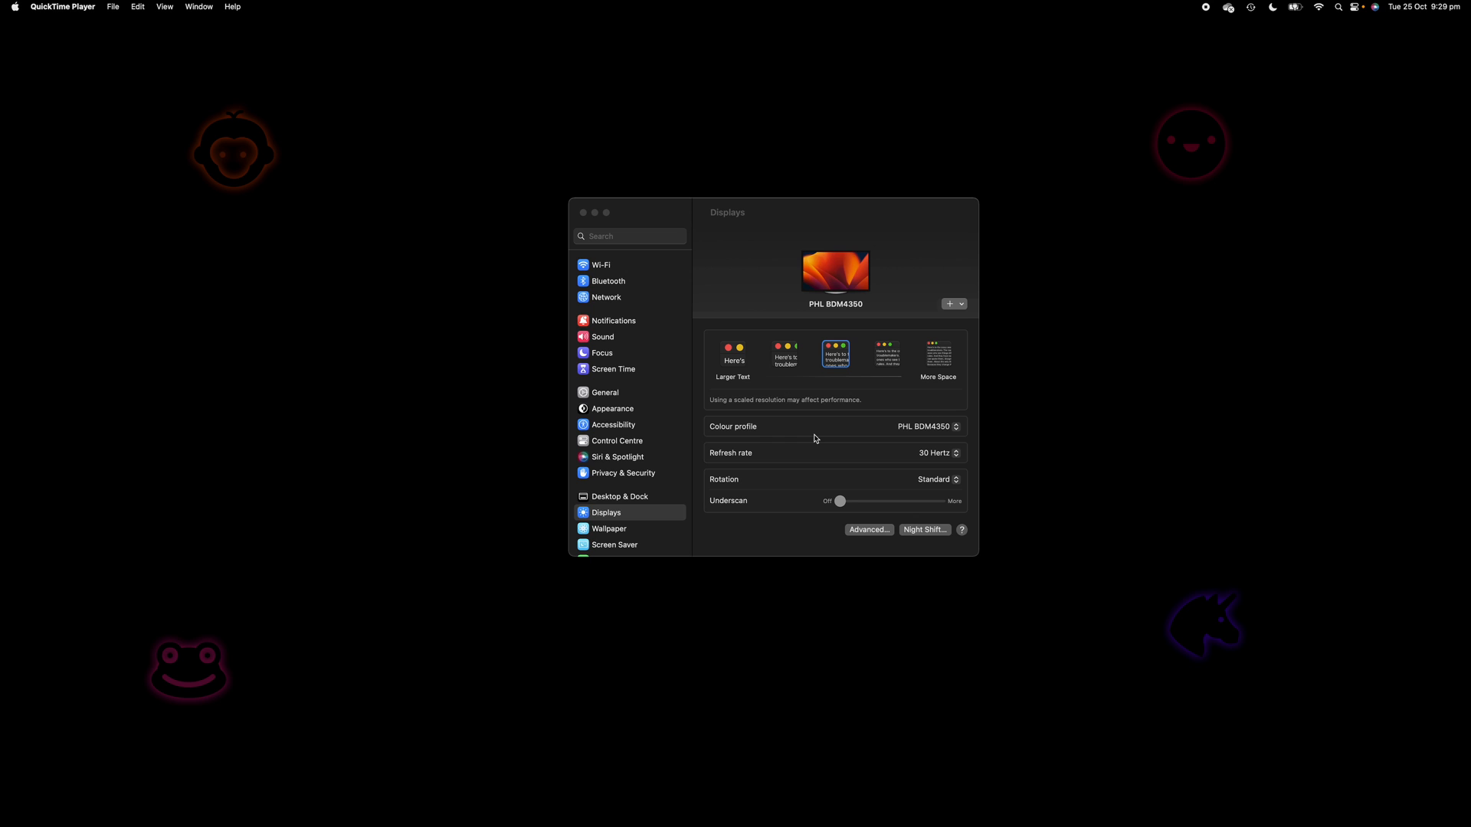
{"action": "mouse_move", "coordinate": [819, 439]}
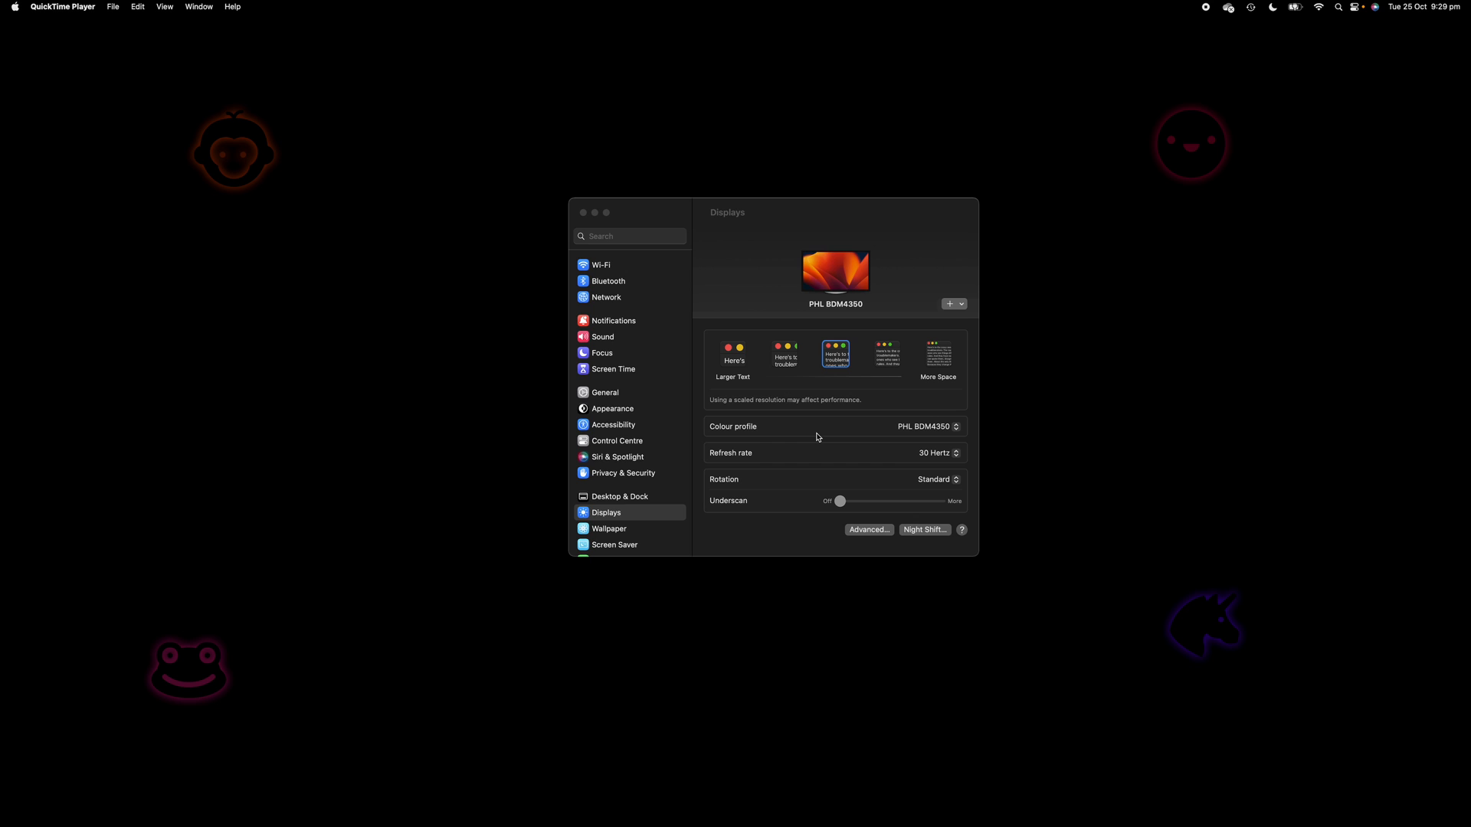
{"action": "mouse_move", "coordinate": [938, 400]}
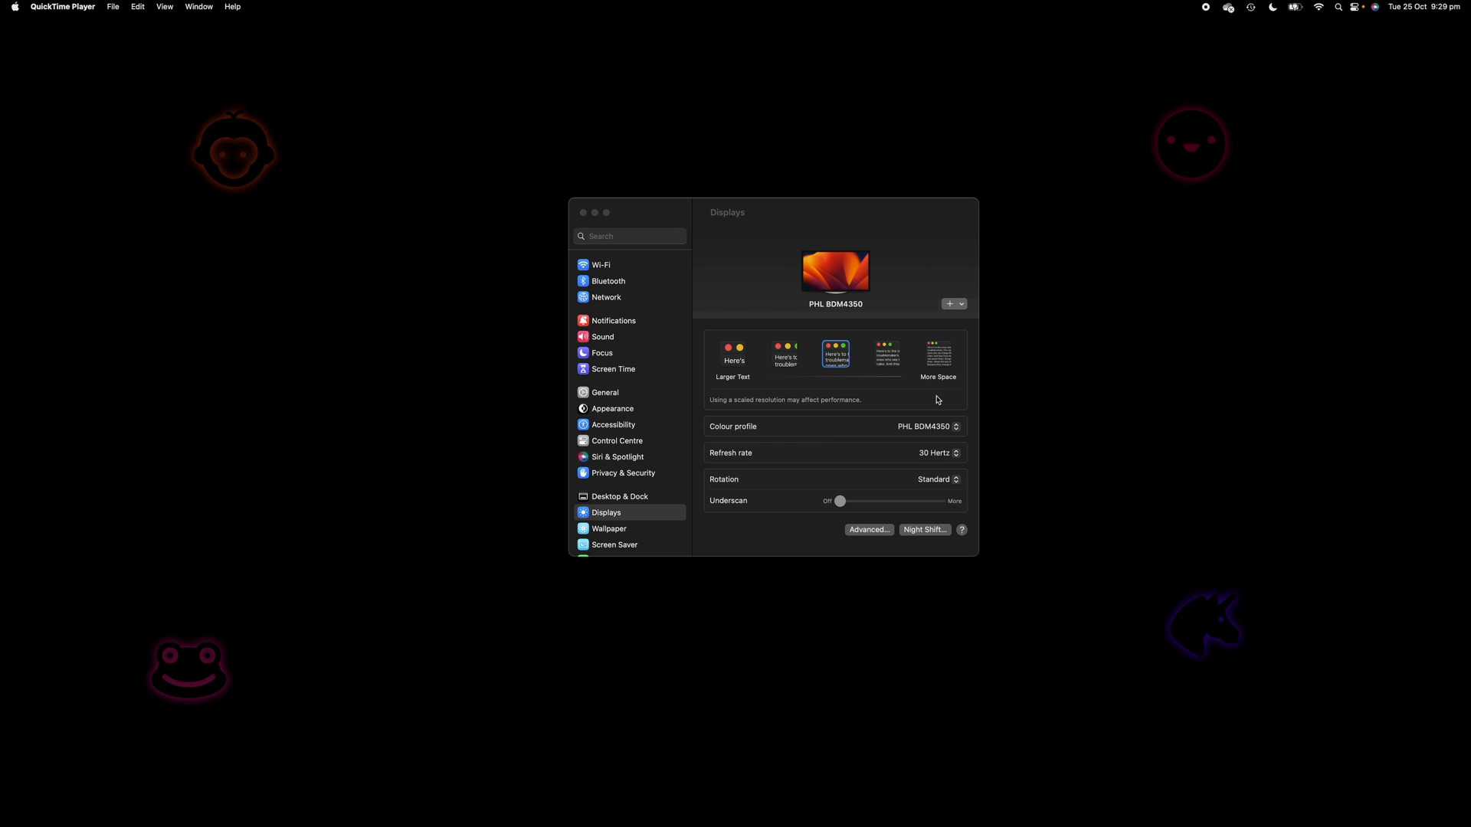
{"action": "mouse_move", "coordinate": [944, 398]}
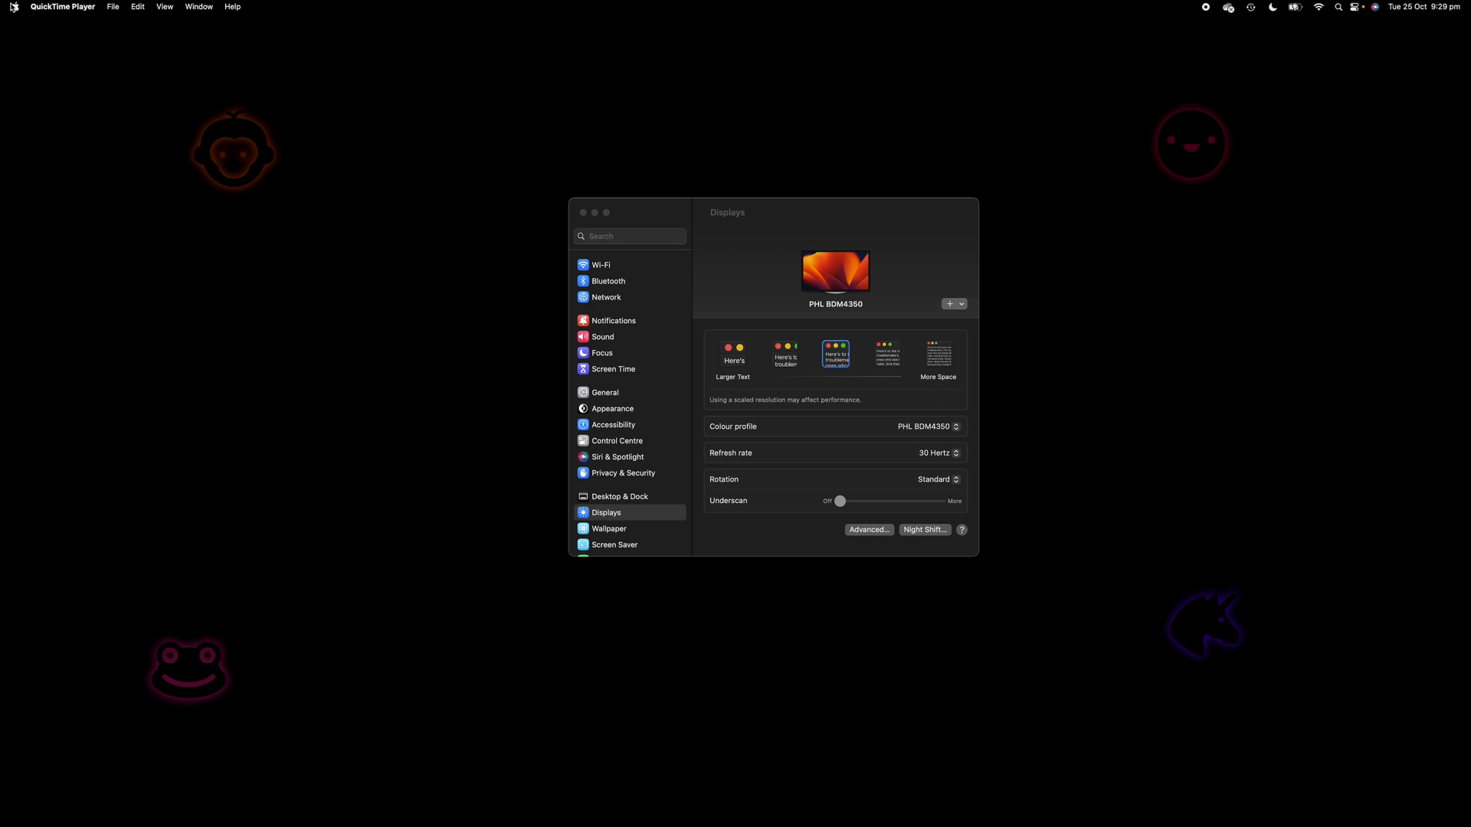
Step: Open the Apple menu to reach System Settings and bring it forward
{"action": "left_click", "coordinate": [9, 7]}
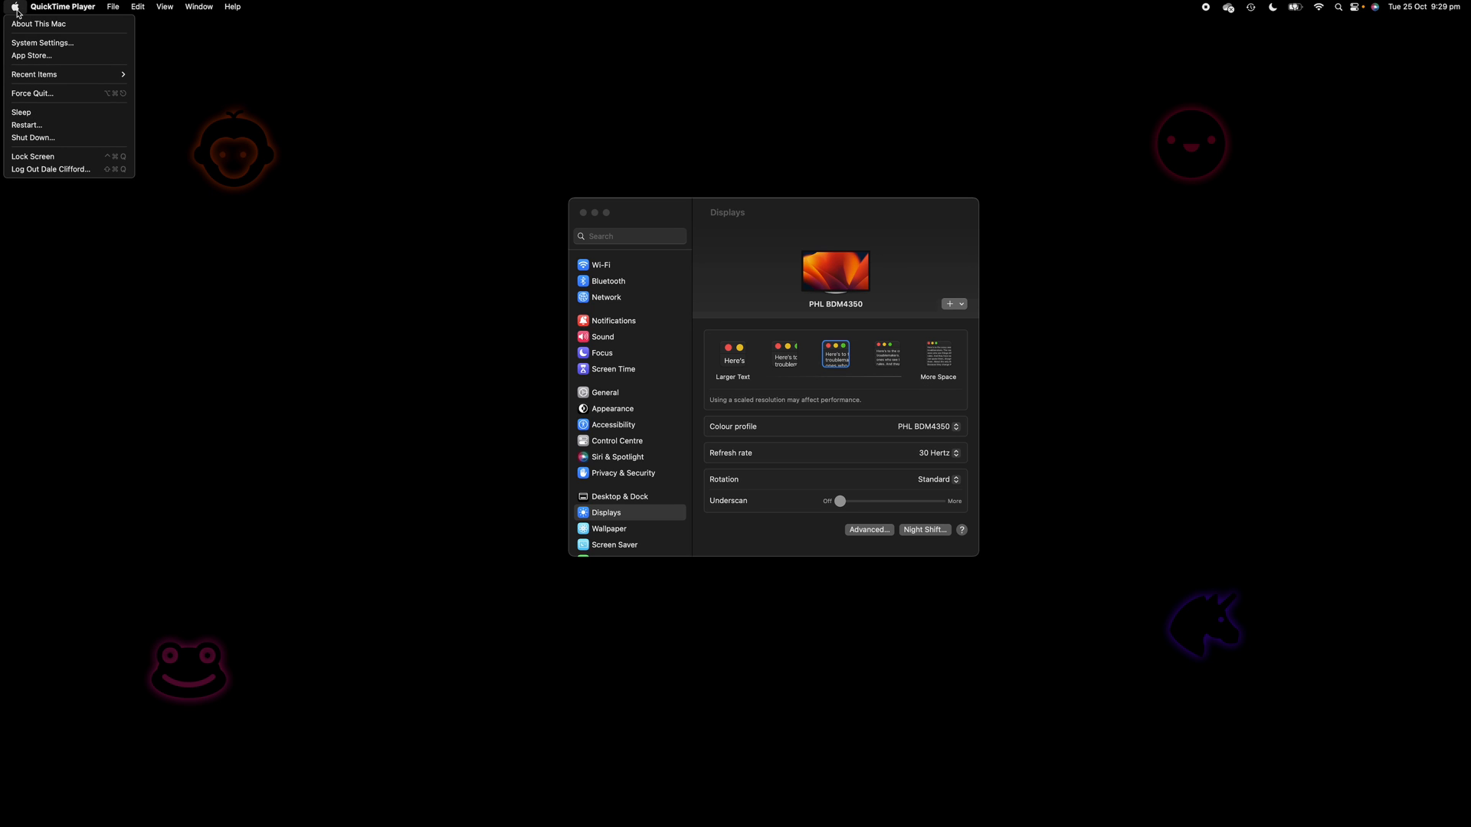
{"action": "mouse_move", "coordinate": [47, 43]}
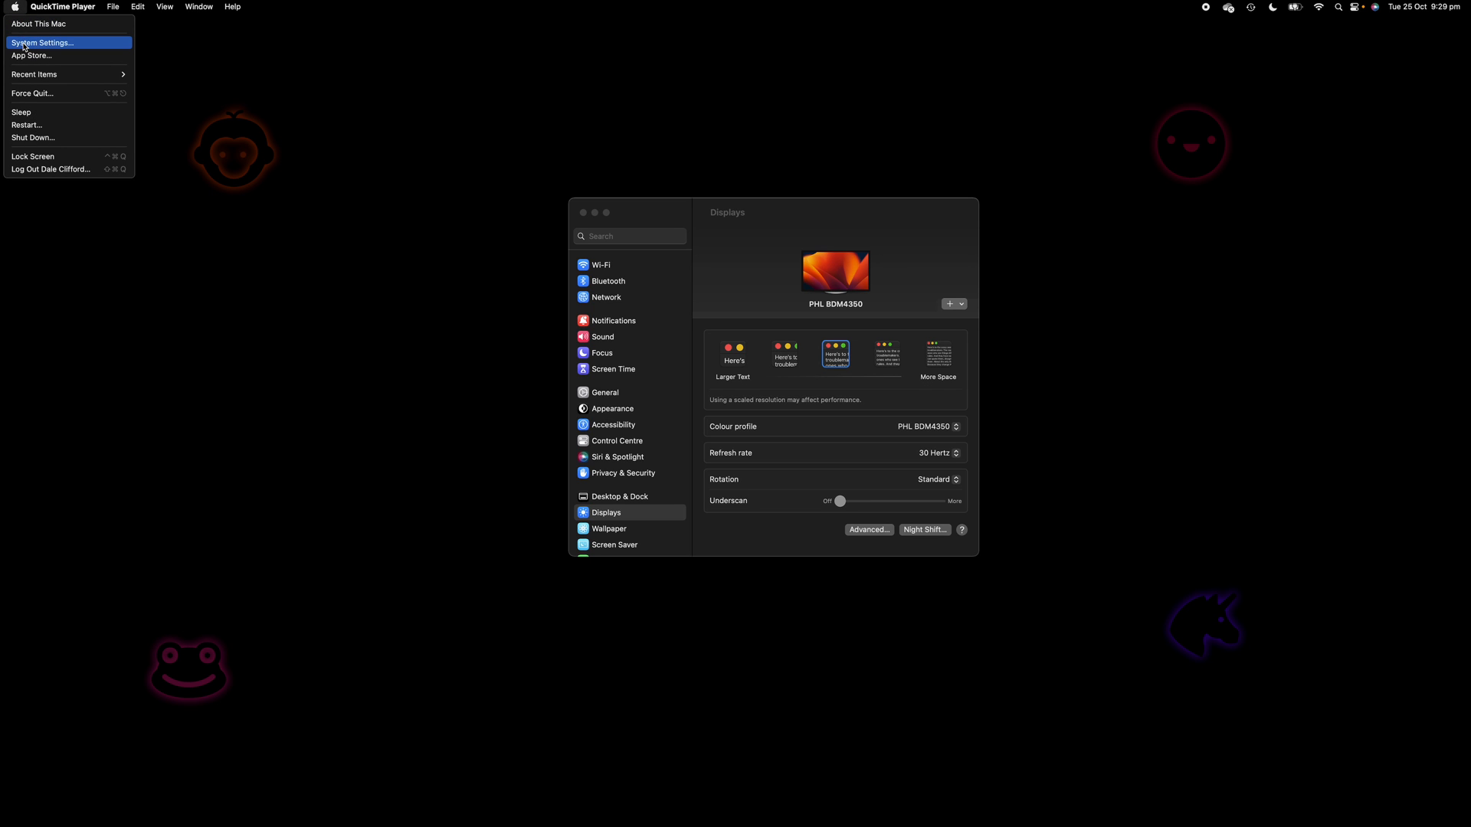
{"action": "mouse_move", "coordinate": [650, 216]}
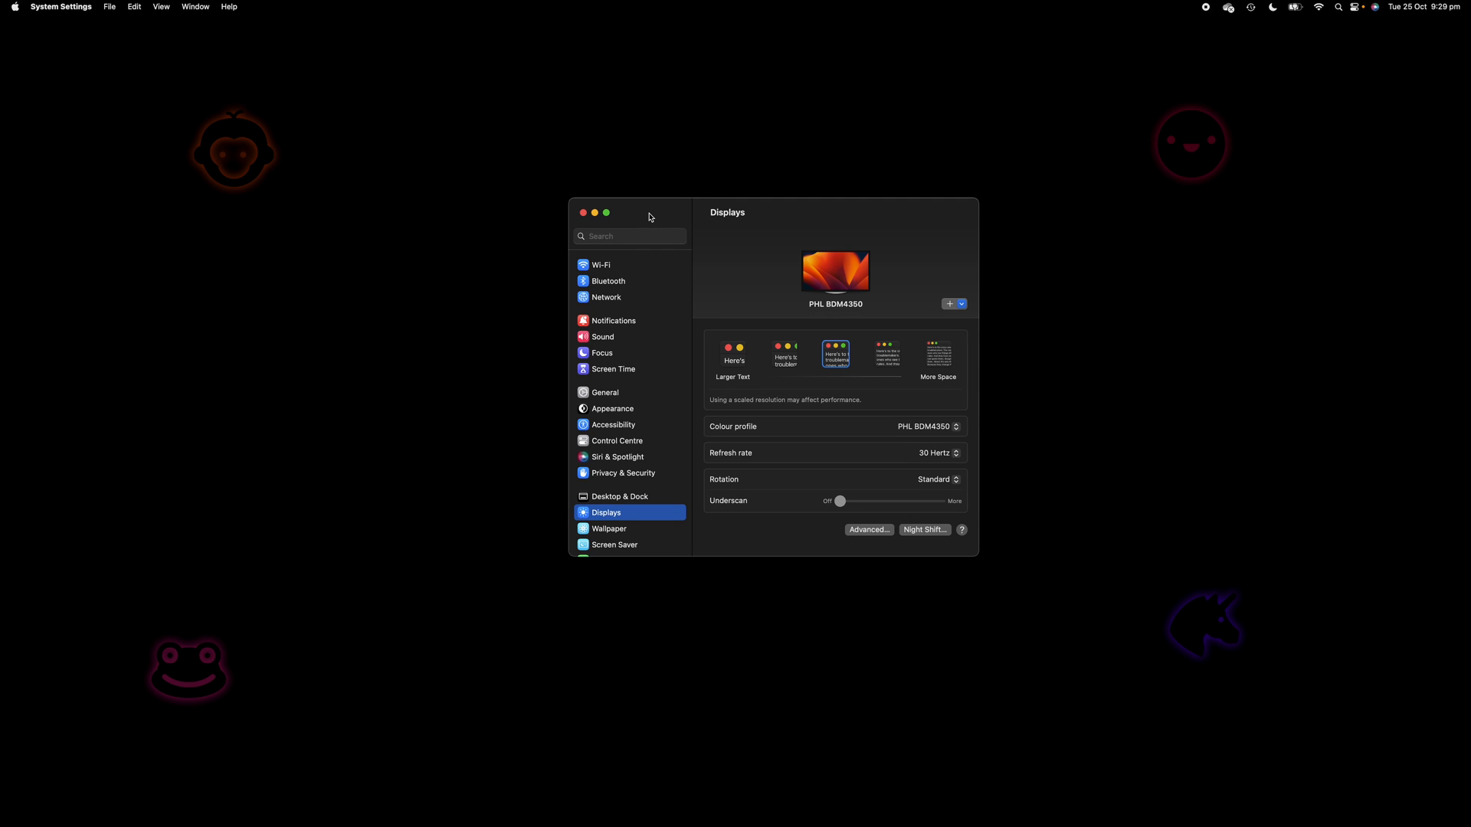
{"action": "mouse_move", "coordinate": [642, 219]}
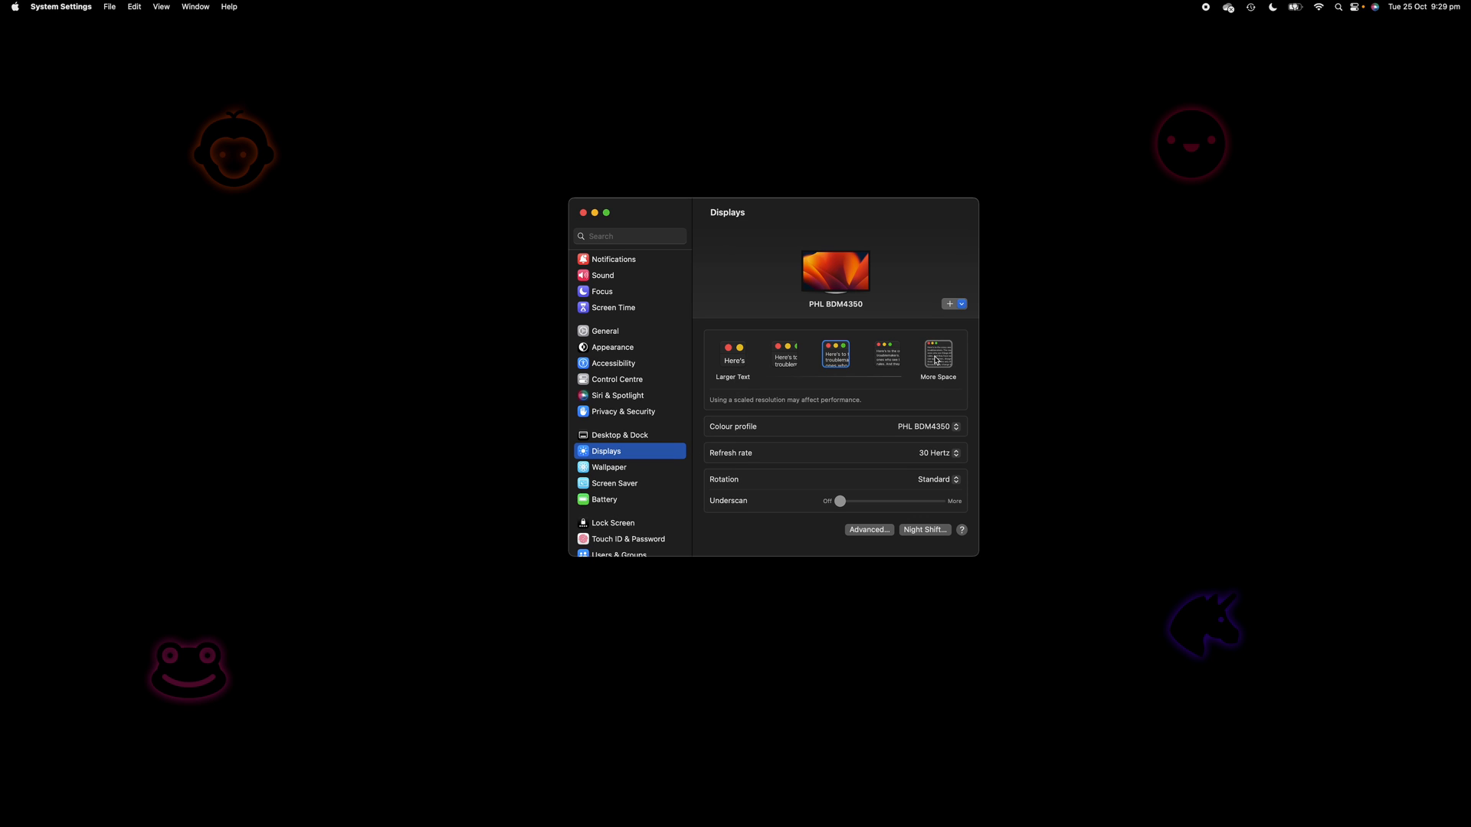
{"action": "mouse_move", "coordinate": [938, 358]}
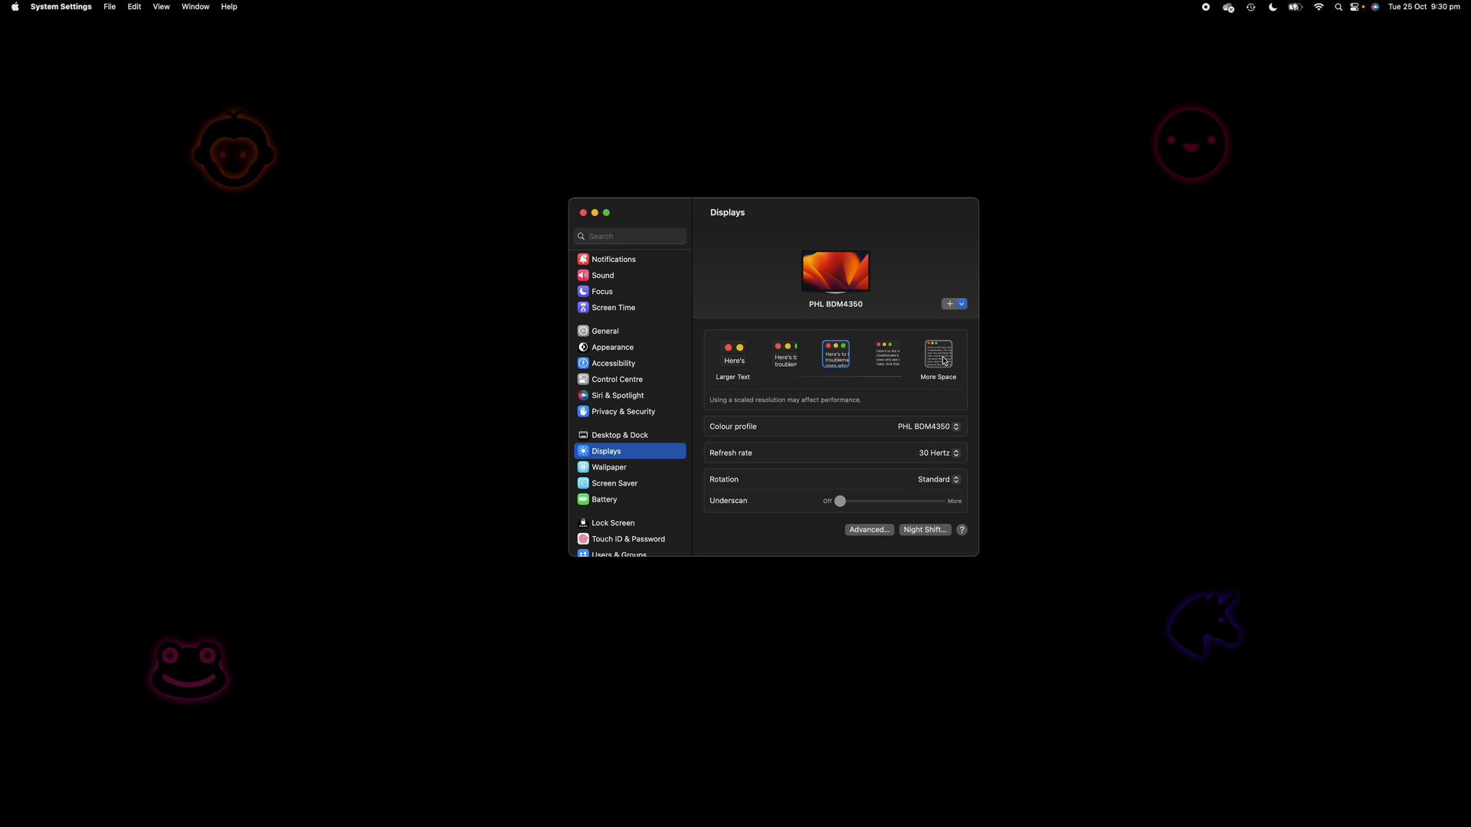
{"action": "mouse_move", "coordinate": [938, 359]}
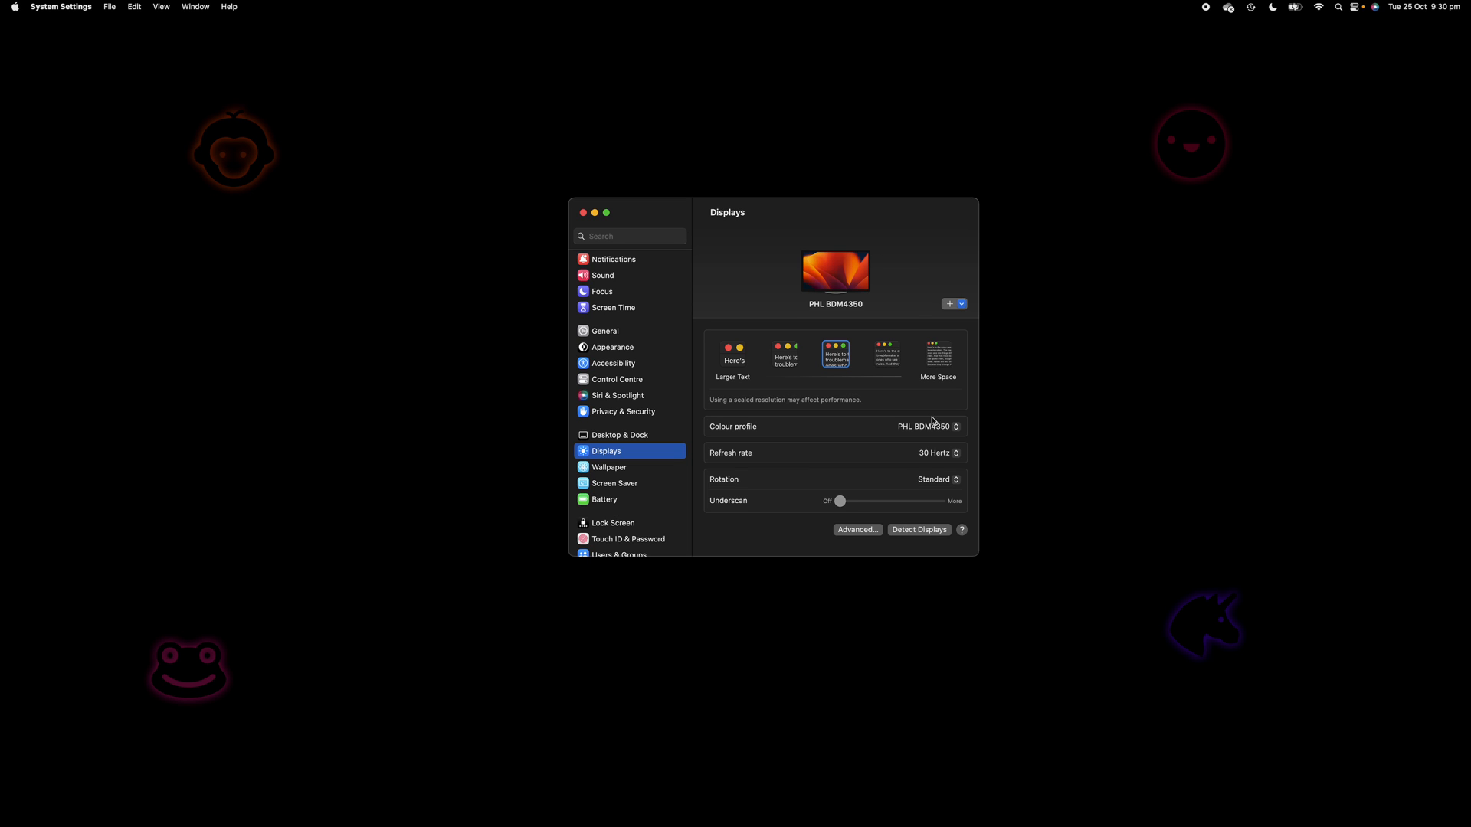
{"action": "mouse_move", "coordinate": [920, 536]}
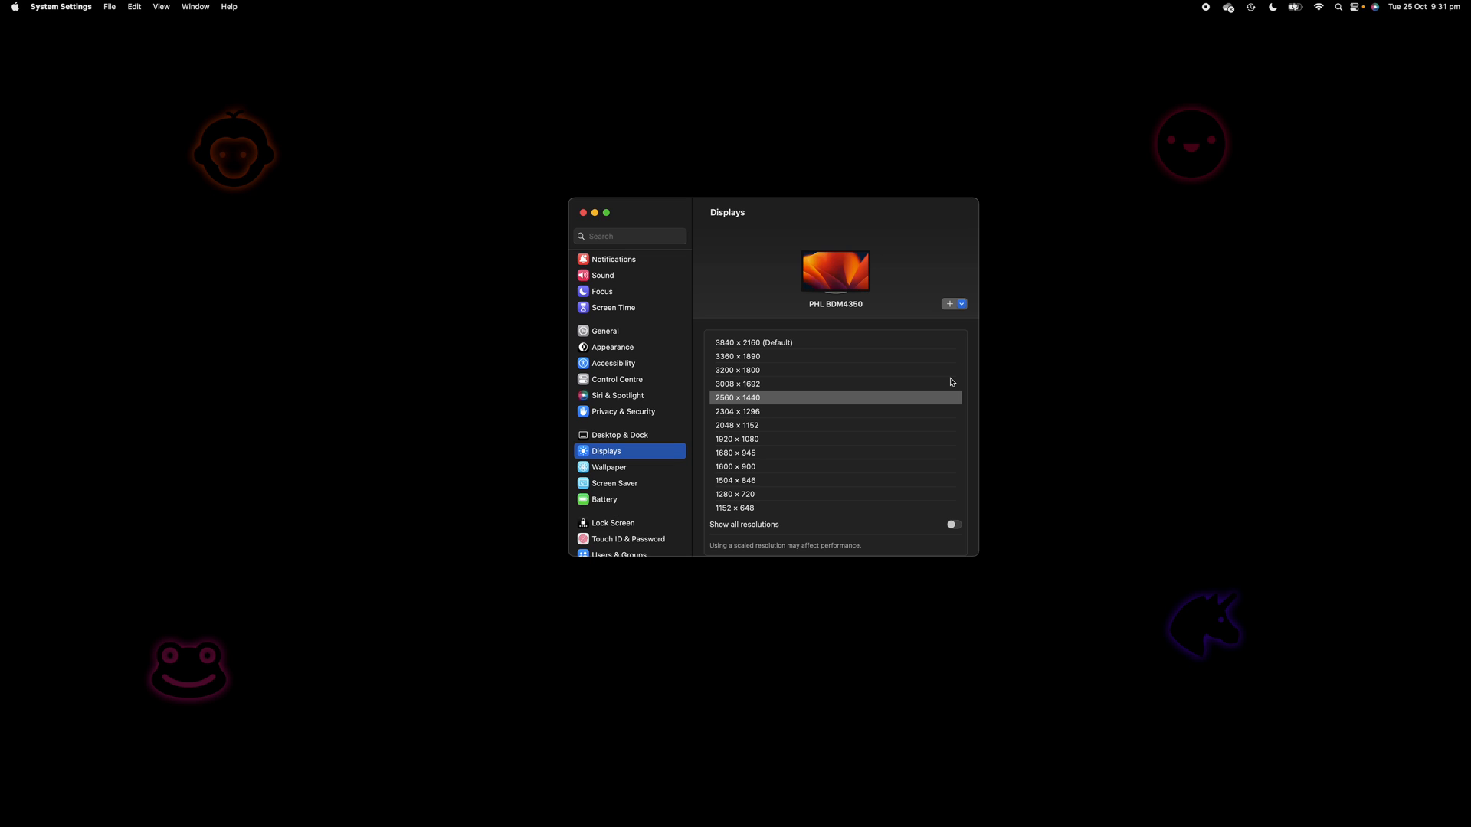
Step: Scroll down the Displays pane through the resolution list from 3840 × 2160 (Default) to 1152 × 648
{"action": "scroll", "scroll_direction": "down", "scroll_amount": 3}
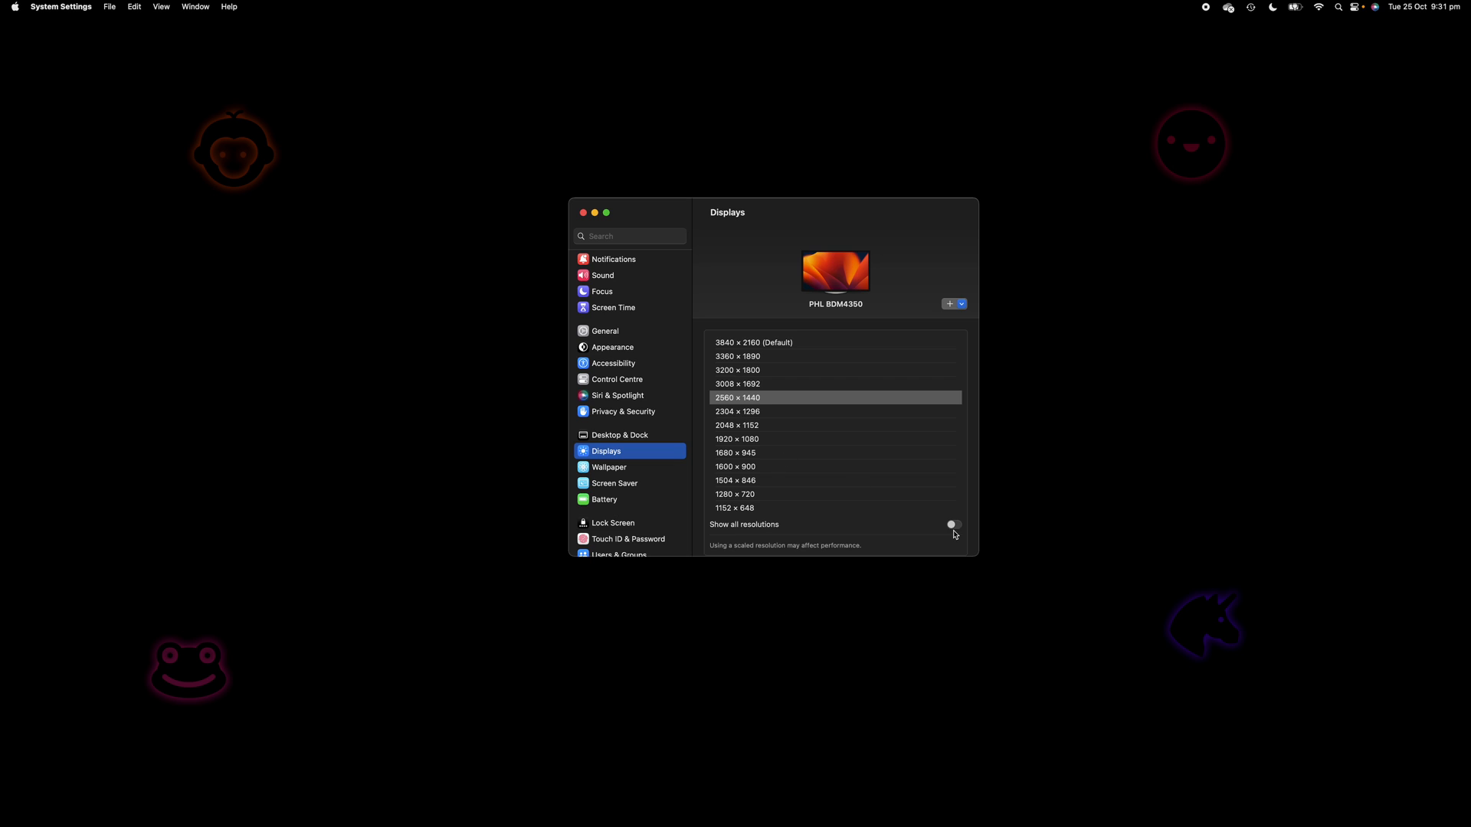
{"action": "mouse_move", "coordinate": [961, 526]}
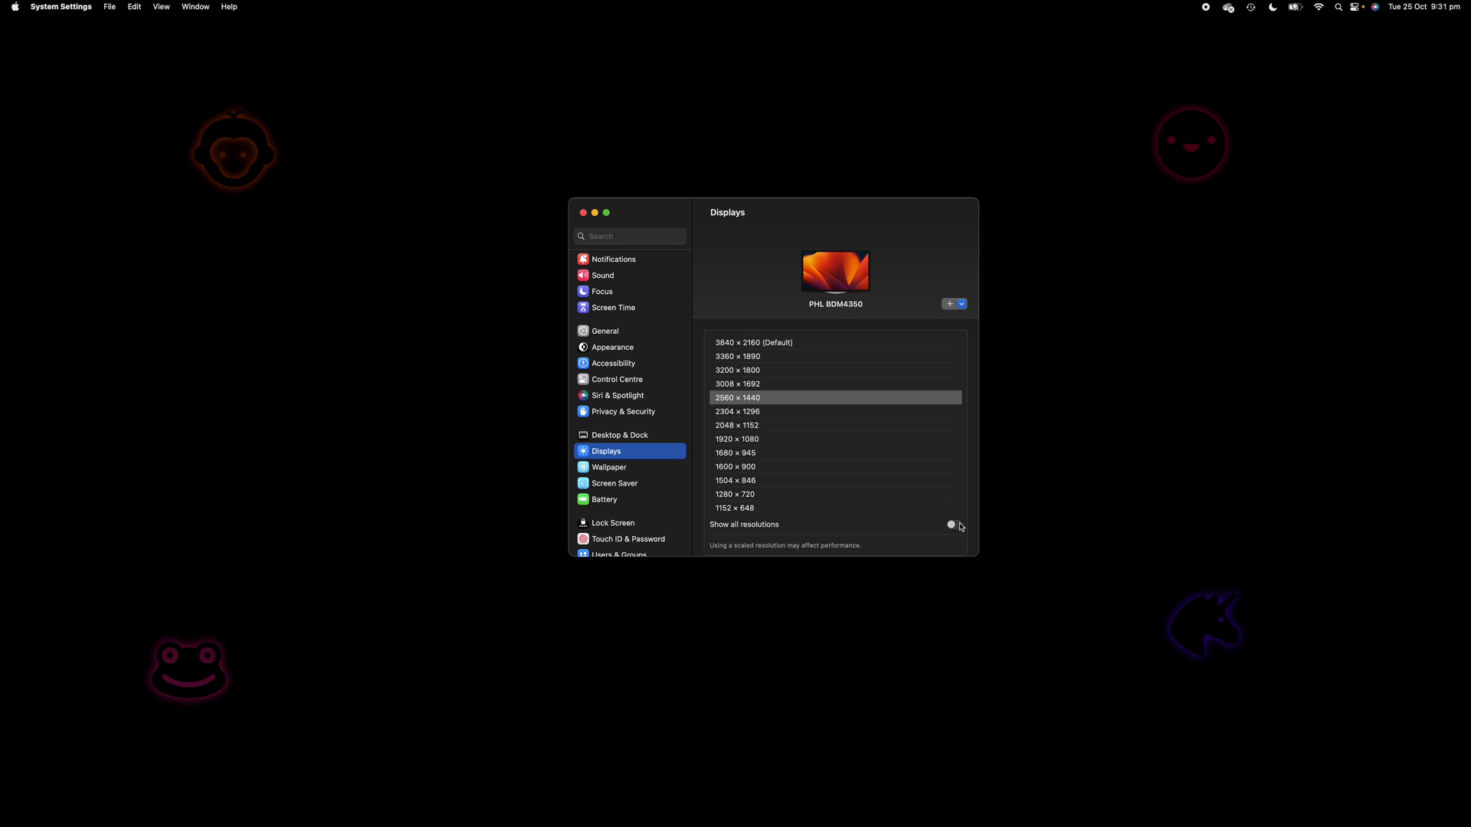
Step: Turn on Show all resolutions and review the expanded list including low-resolution modes
{"action": "left_click", "coordinate": [952, 524]}
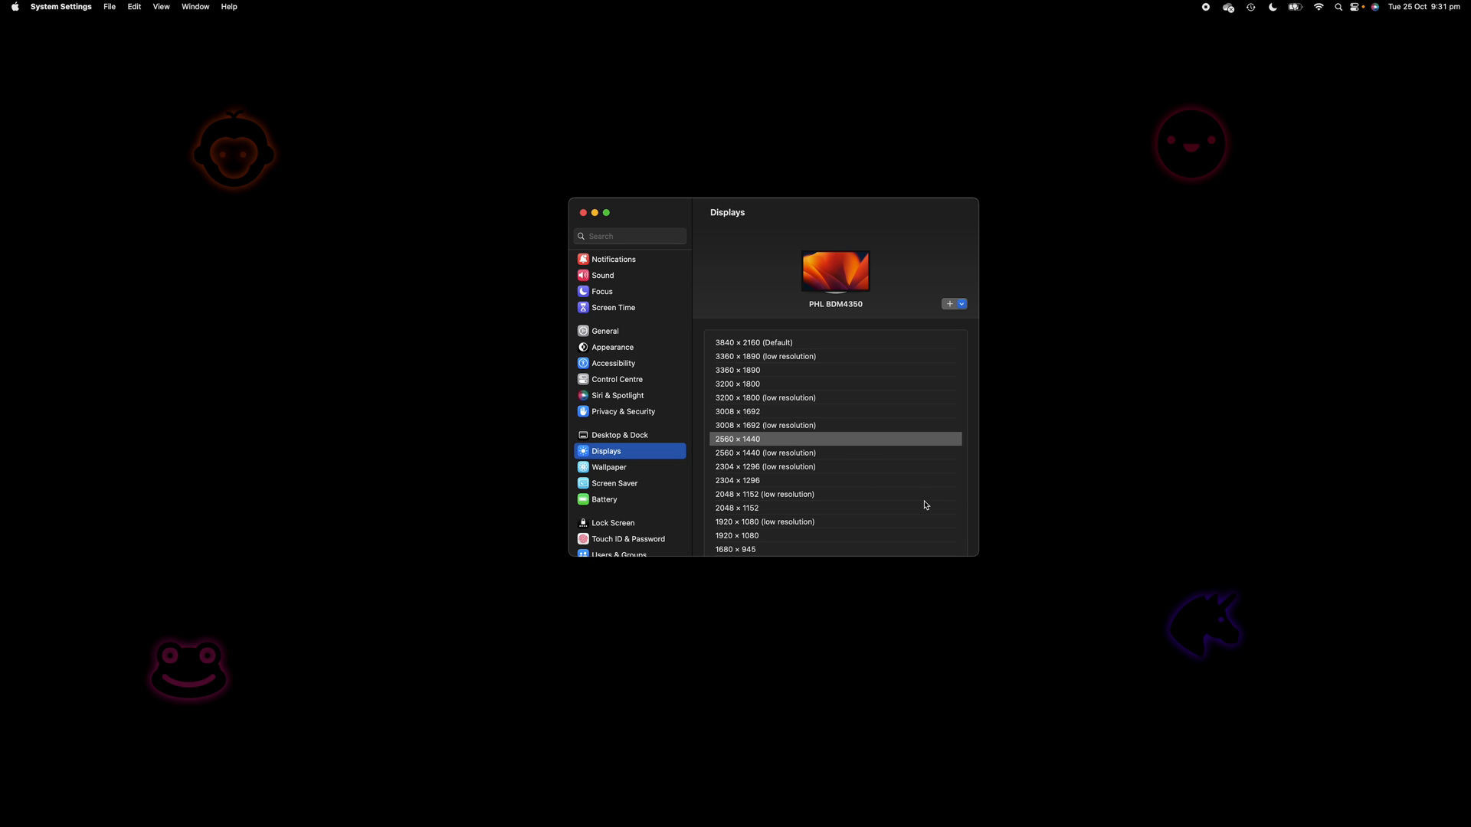
{"action": "scroll", "scroll_direction": "down", "scroll_amount": 3}
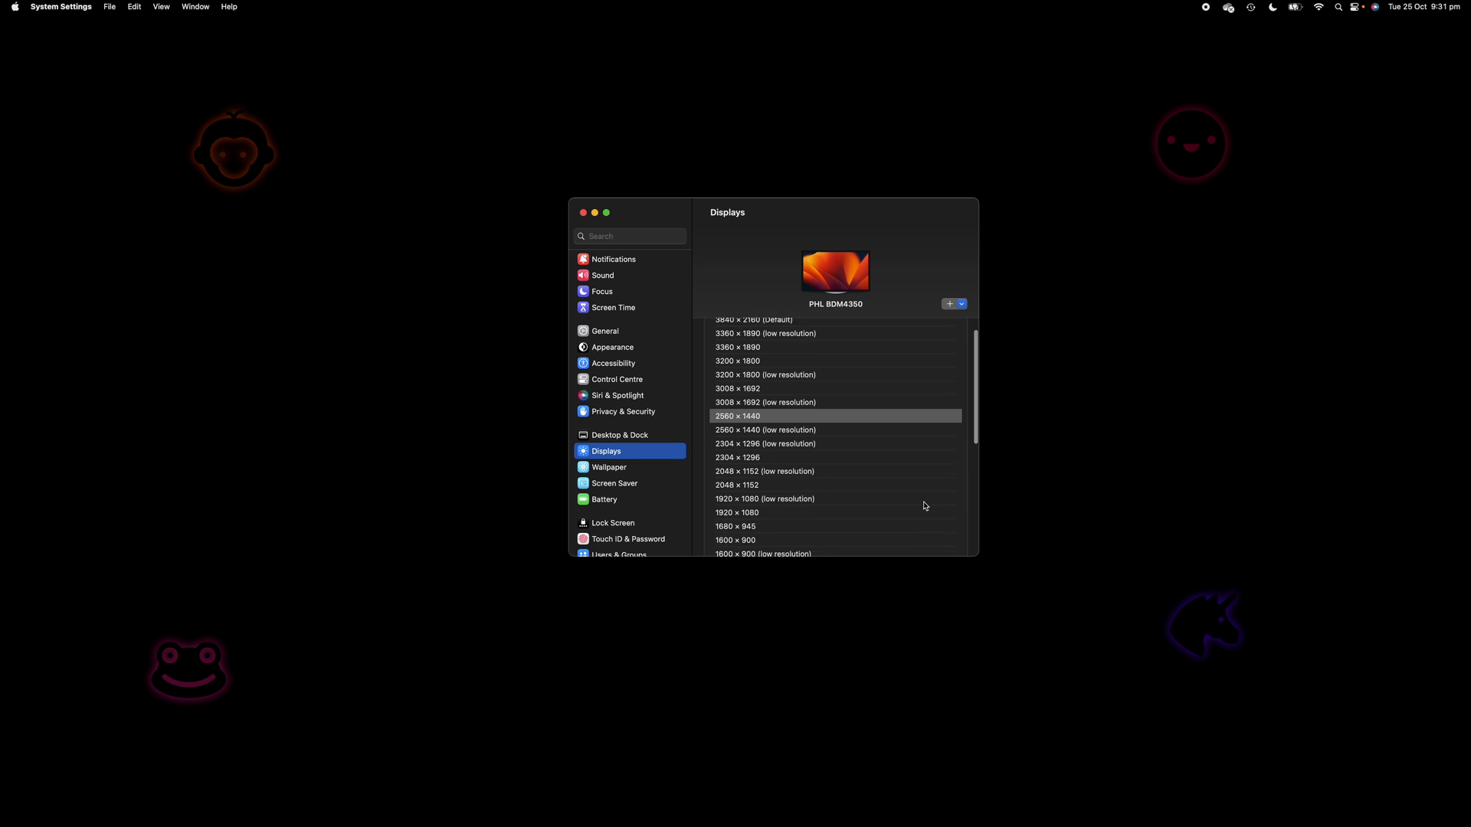
{"action": "scroll", "scroll_direction": "down", "scroll_amount": 3}
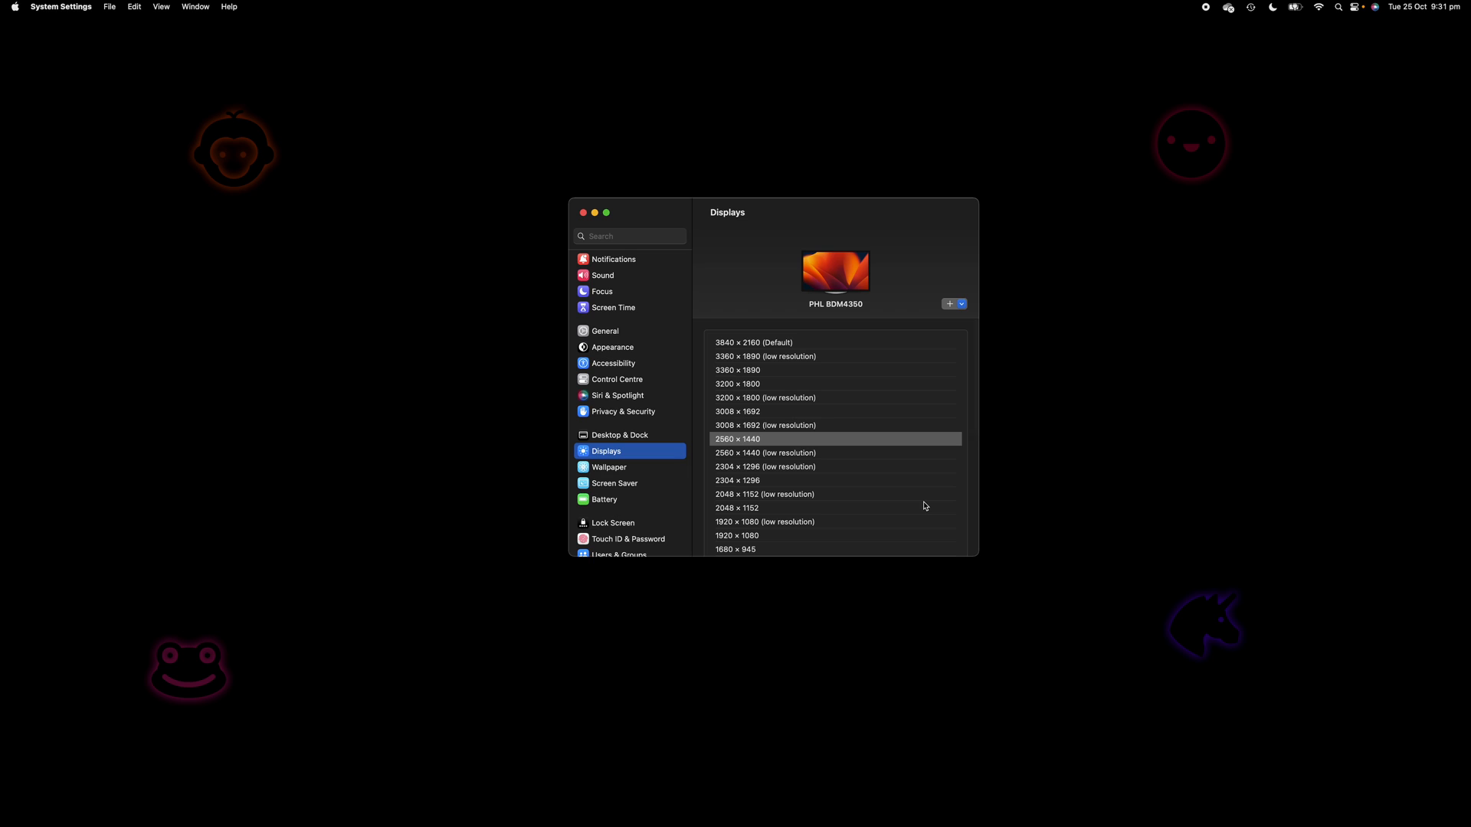
{"action": "scroll", "scroll_direction": "down", "scroll_amount": 3}
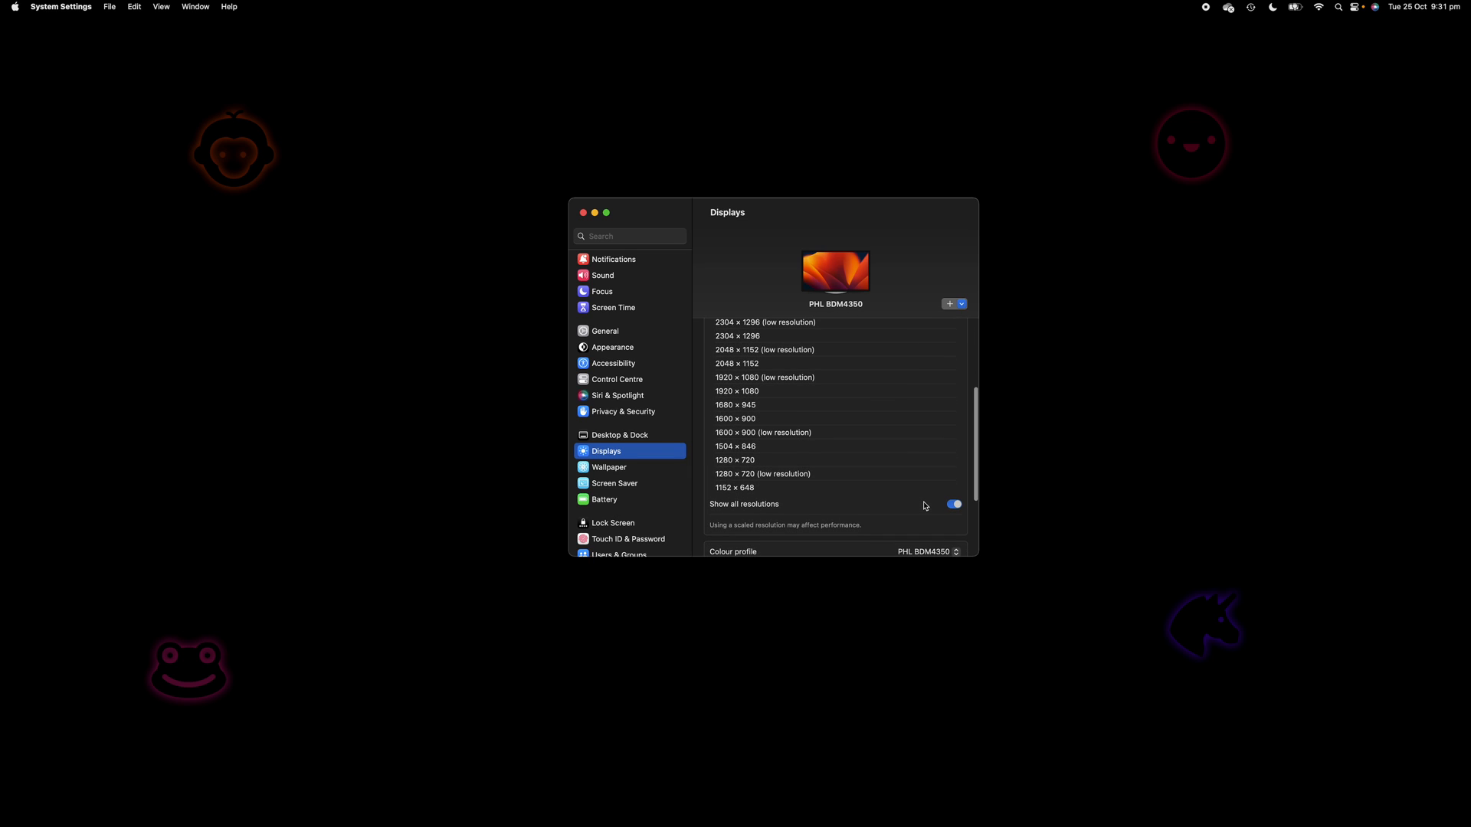
{"action": "mouse_move", "coordinate": [771, 450]}
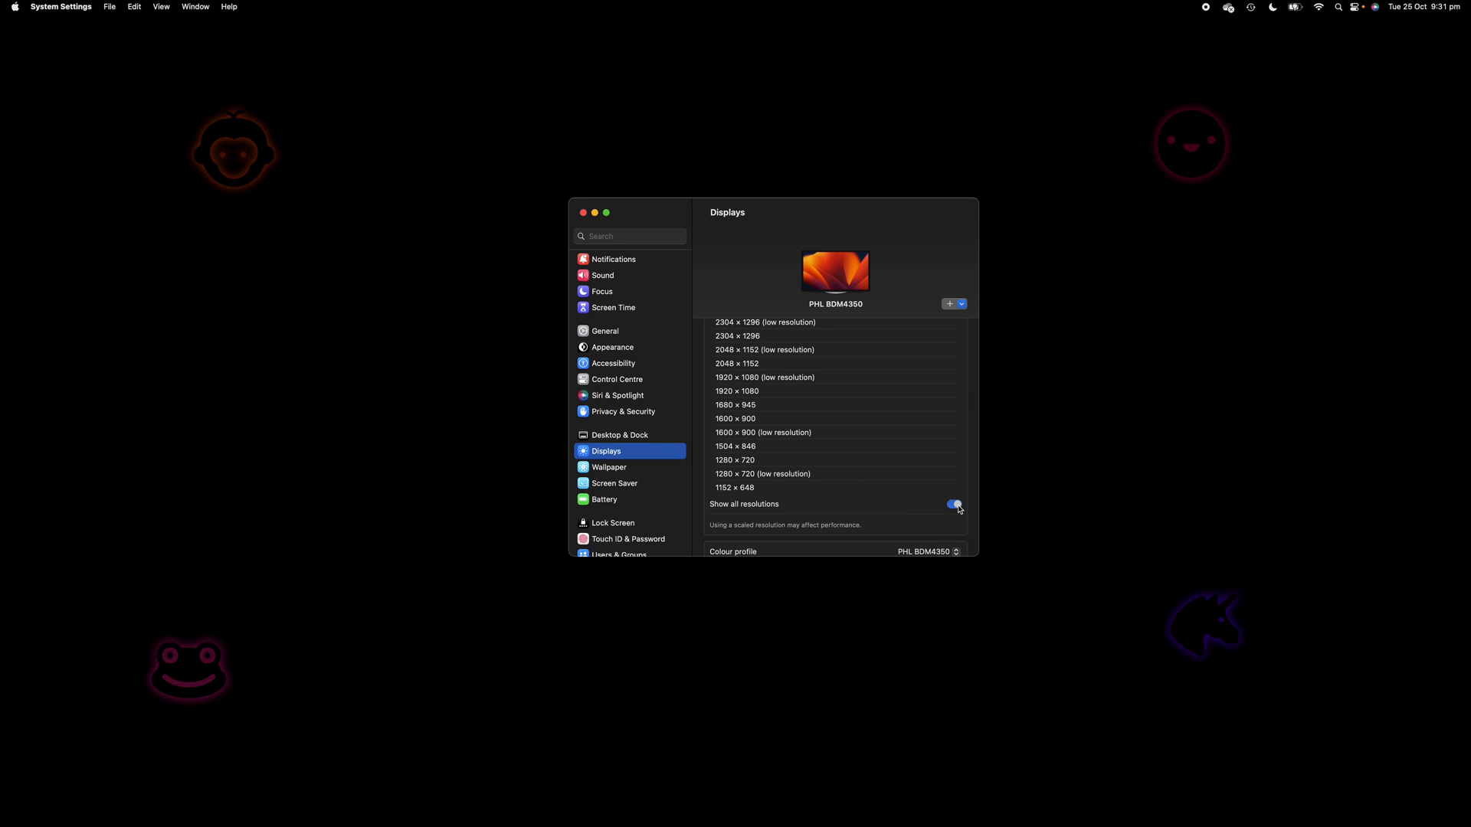
Step: Turn off Show all resolutions to return to the standard scaled list
{"action": "left_click", "coordinate": [953, 504]}
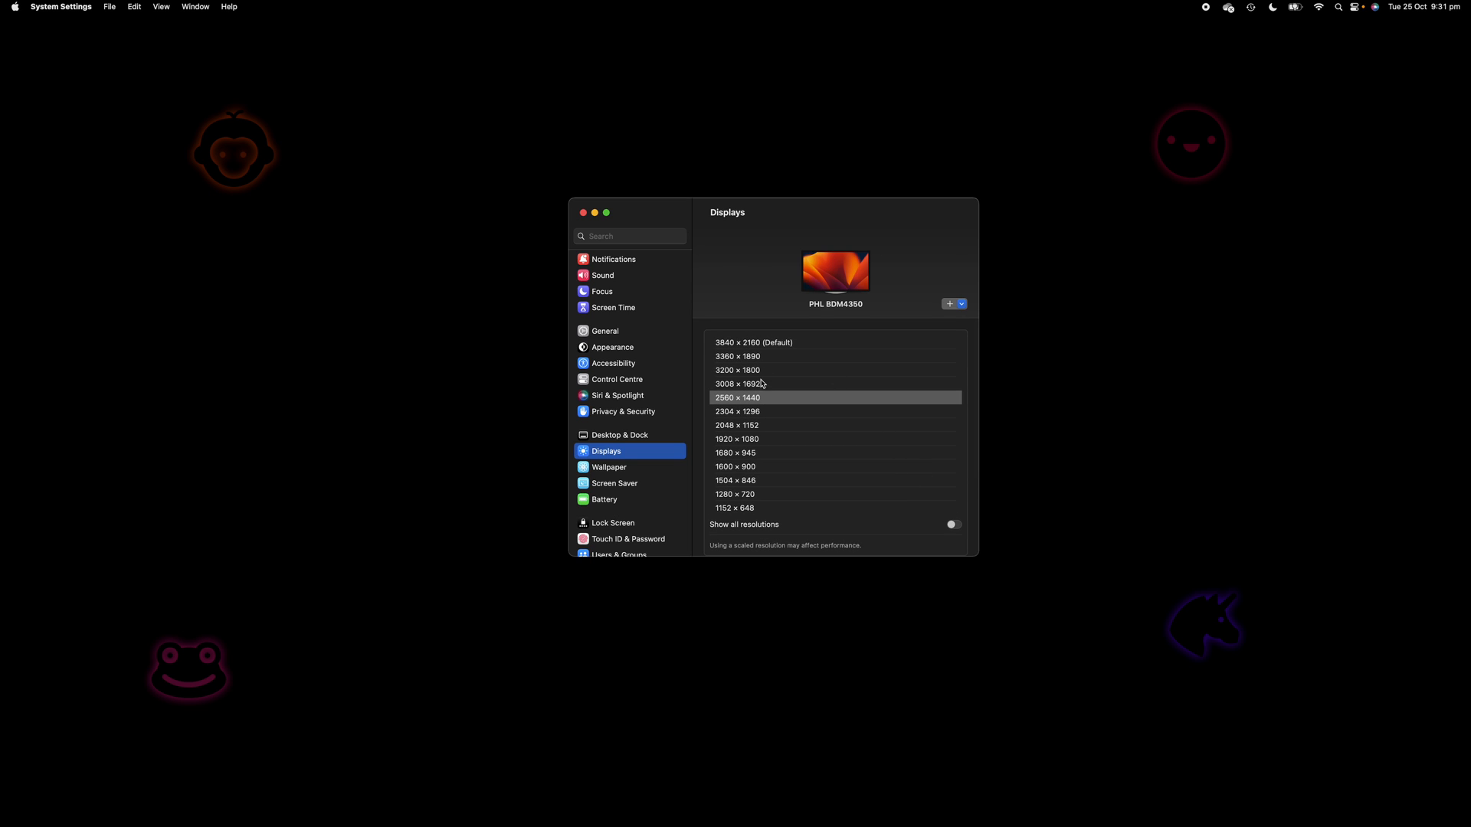
{"action": "mouse_move", "coordinate": [751, 344]}
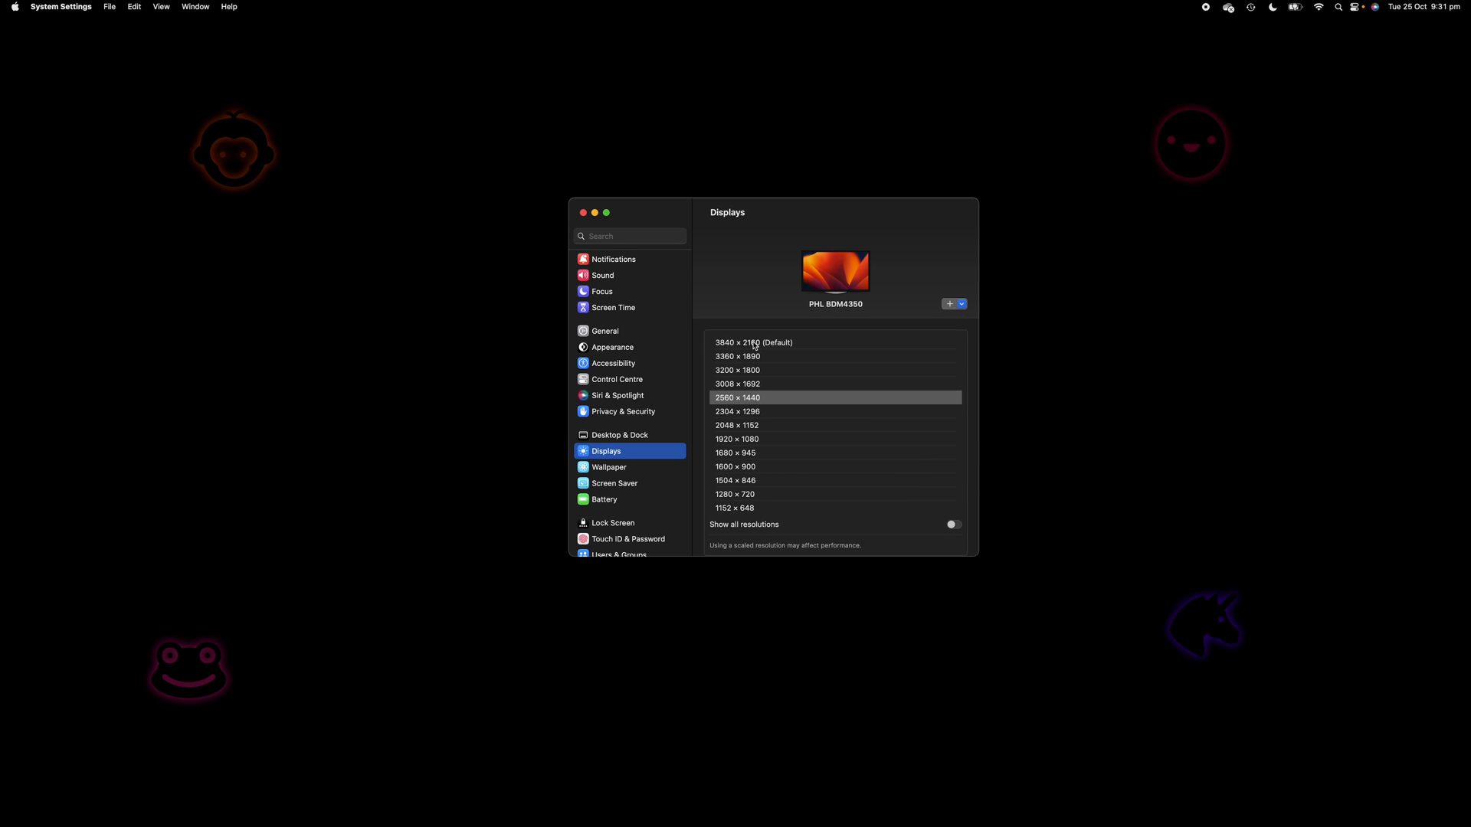
{"action": "mouse_move", "coordinate": [723, 347]}
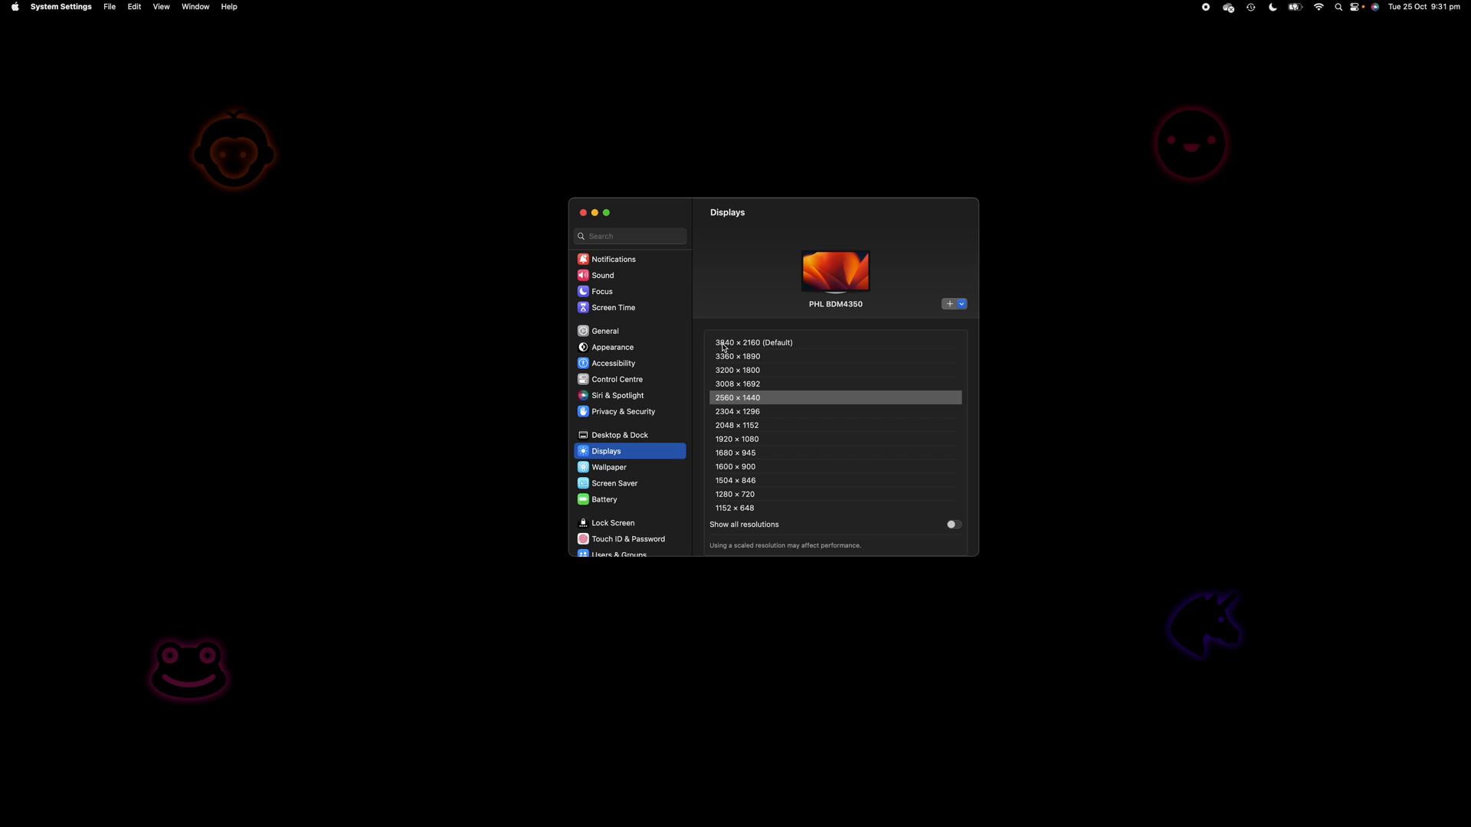